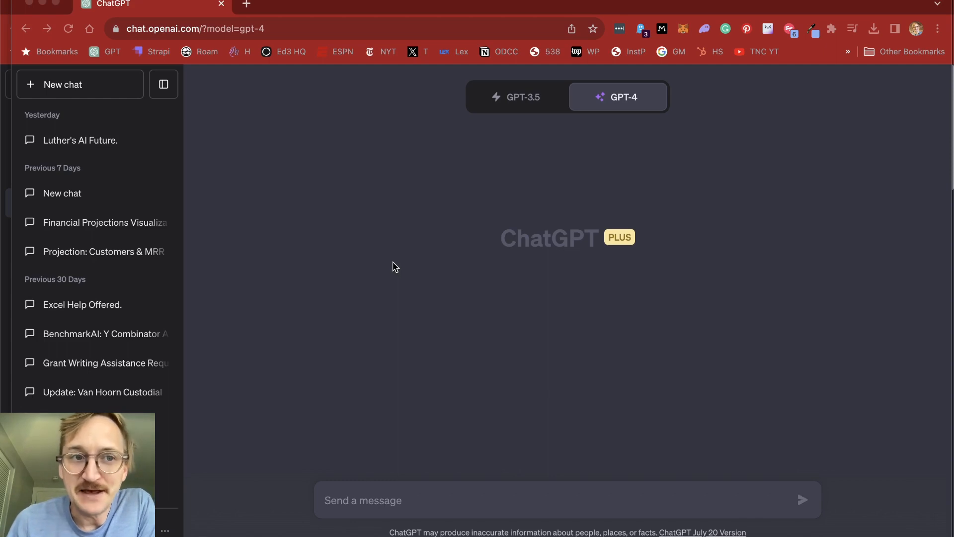
mouse_move(649, 87)
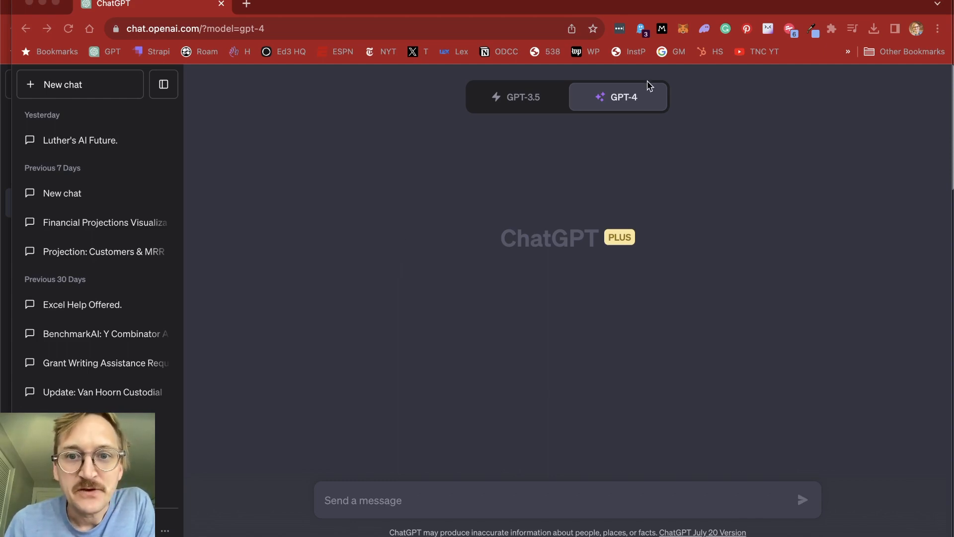
Step: Switch the new chat's GPT-4 mode to Code Interpreter (Beta)
click(618, 97)
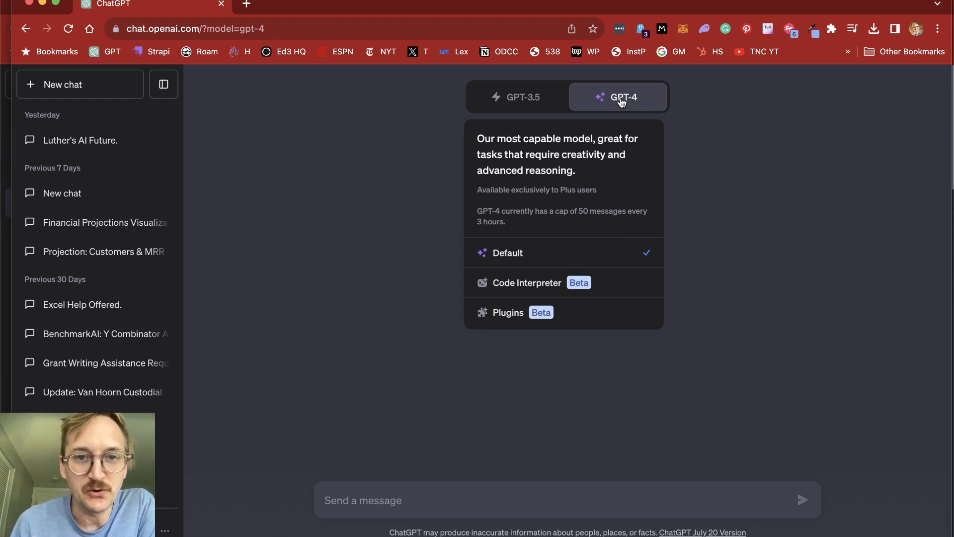
mouse_move(599, 184)
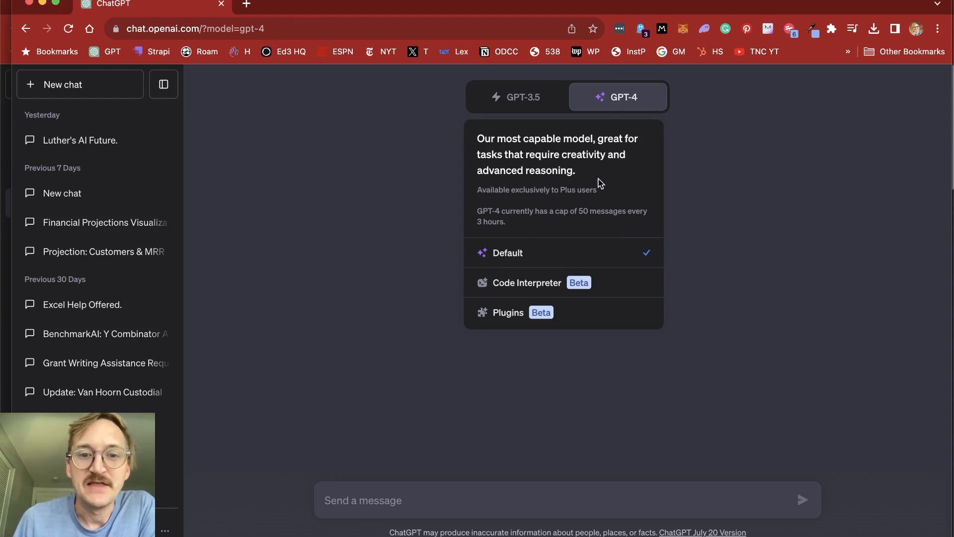
mouse_move(543, 286)
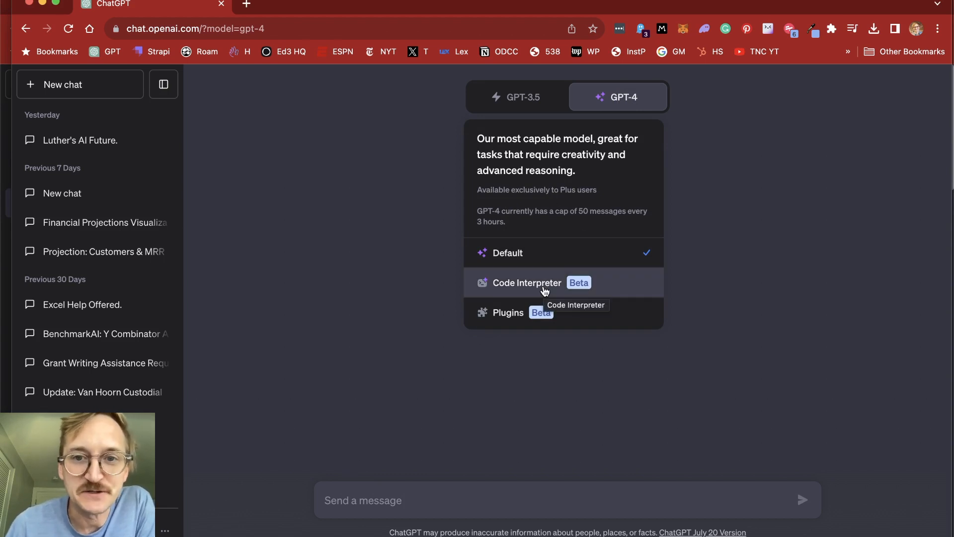
click(527, 283)
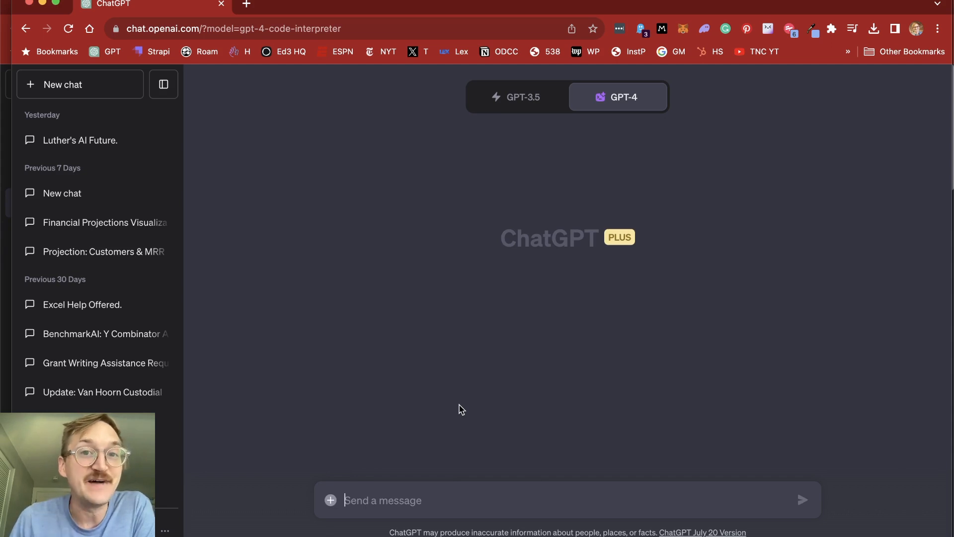
mouse_move(345, 474)
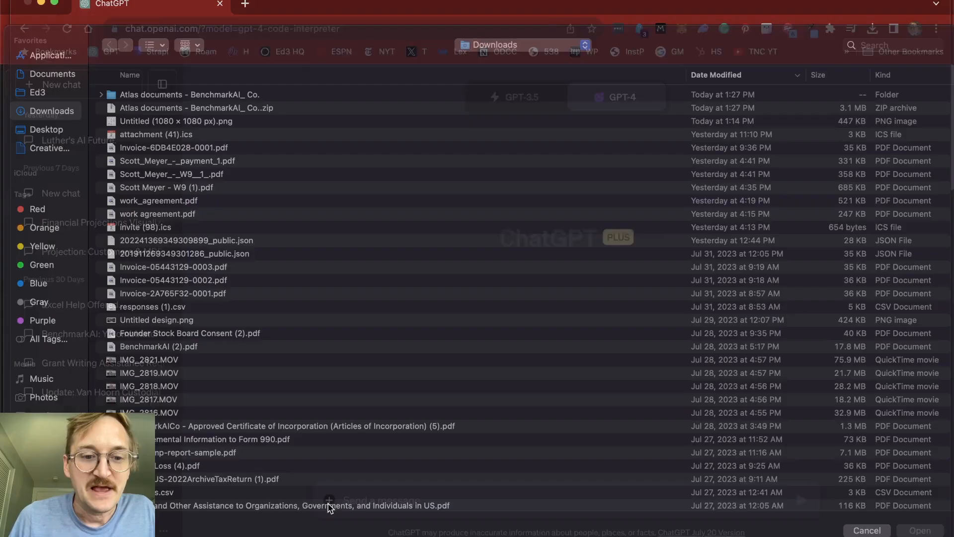
Step: Upload the AI for Ag guests CSV and send the sign-up trend graphs and insights request
click(51, 90)
text(create a graph showing sign up trends and provide insights via visualizatinos on how to get more sign ups)
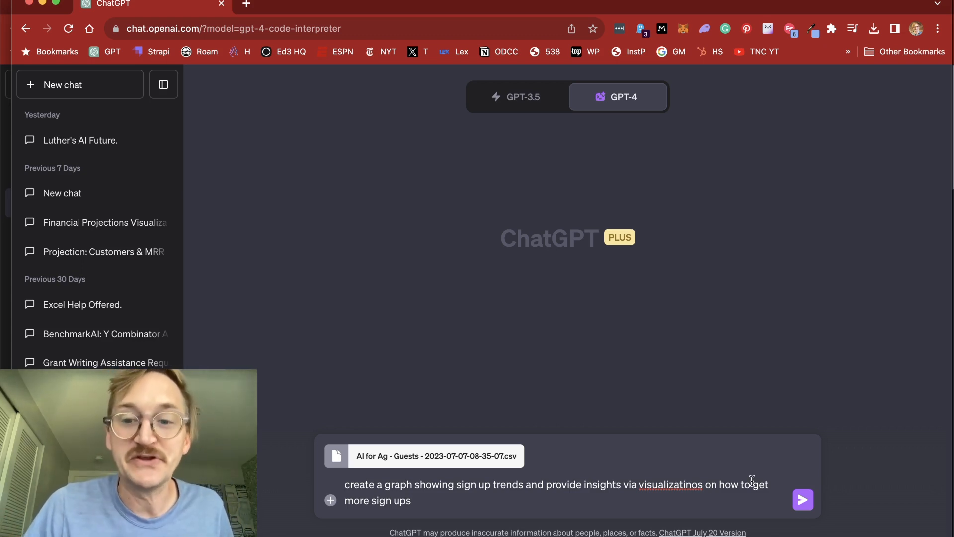
click(803, 499)
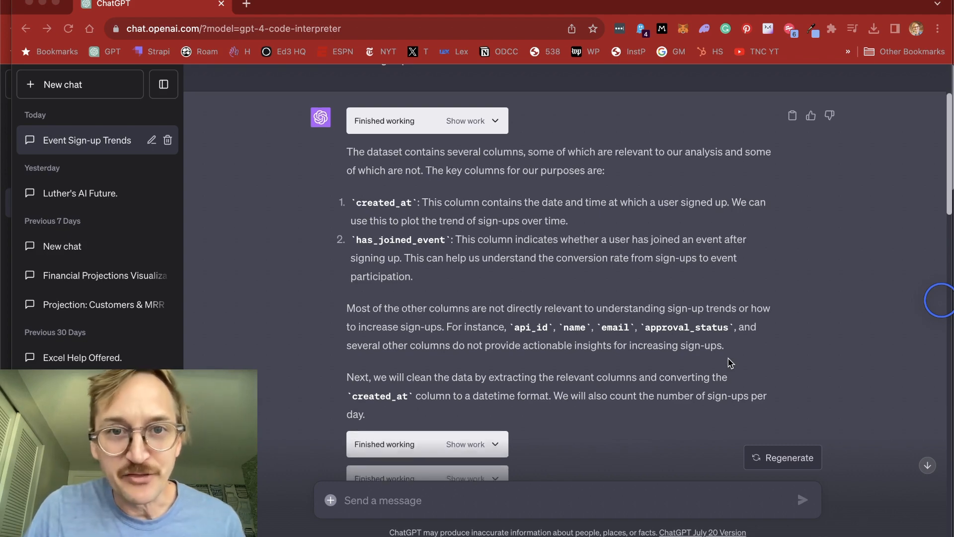
Step: Scroll through the column explanation to the Number of sign-ups per day line graph
scroll(down, 3)
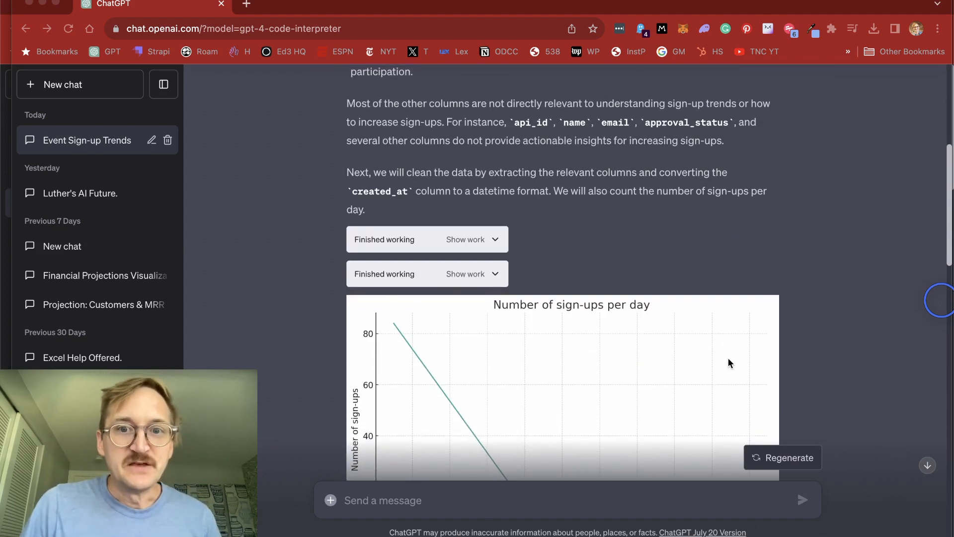
scroll(down, 3)
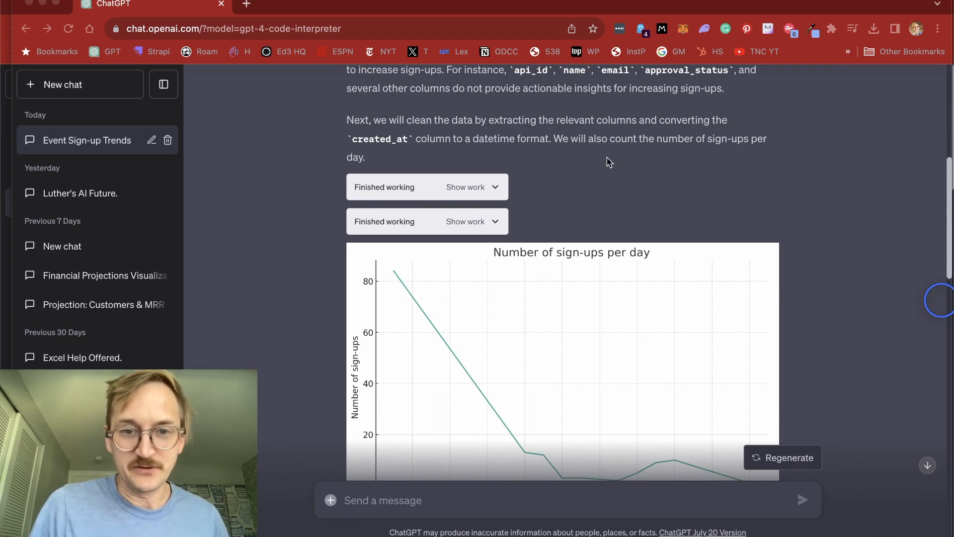
scroll(down, 3)
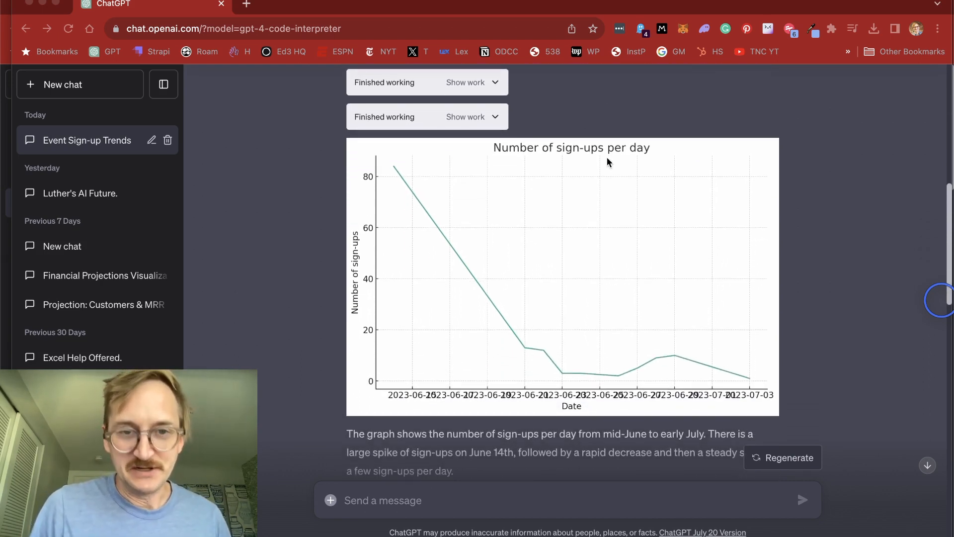
mouse_move(763, 280)
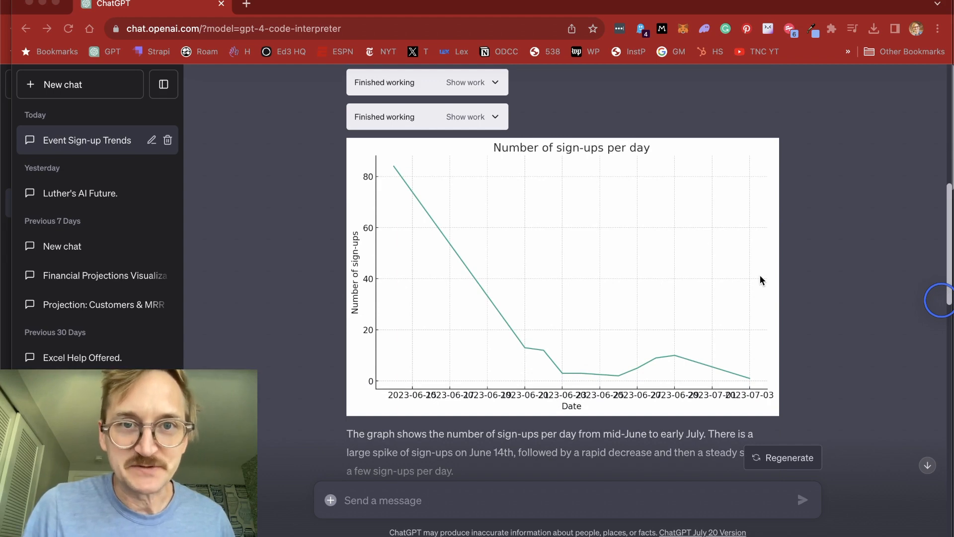
scroll(down, 3)
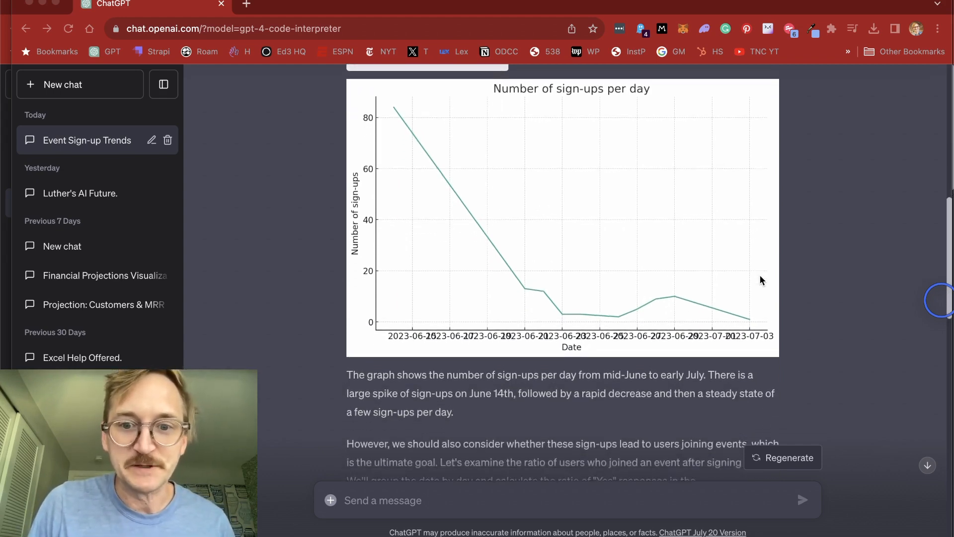
scroll(down, 3)
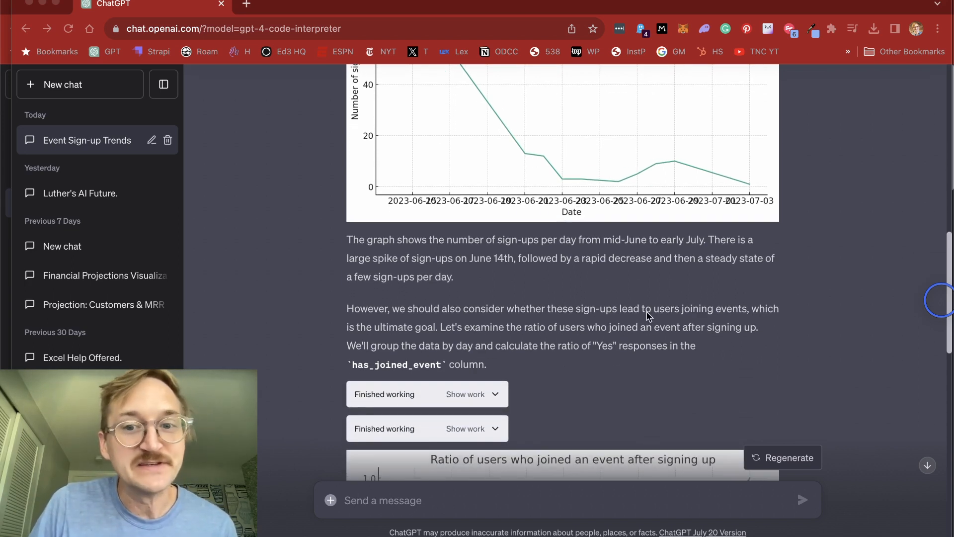
mouse_move(733, 300)
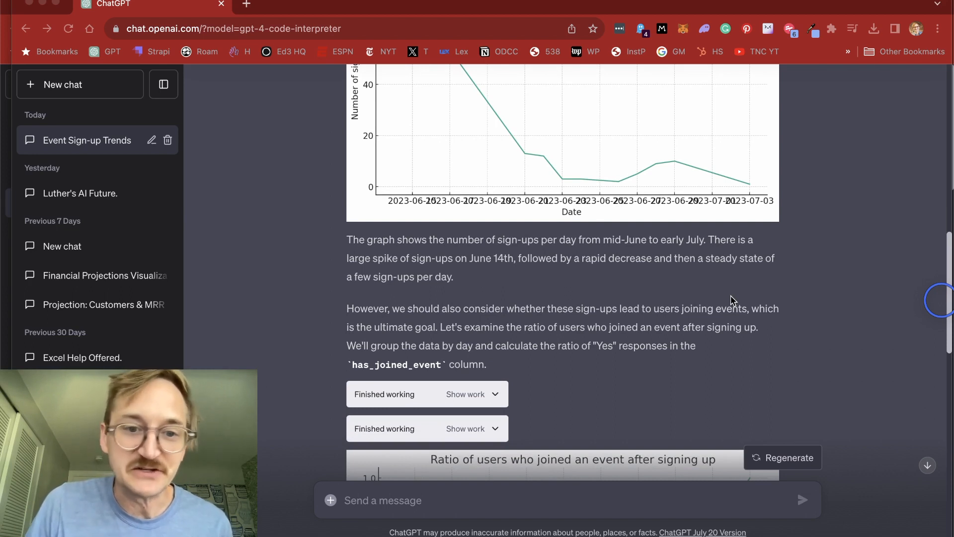
scroll(down, 3)
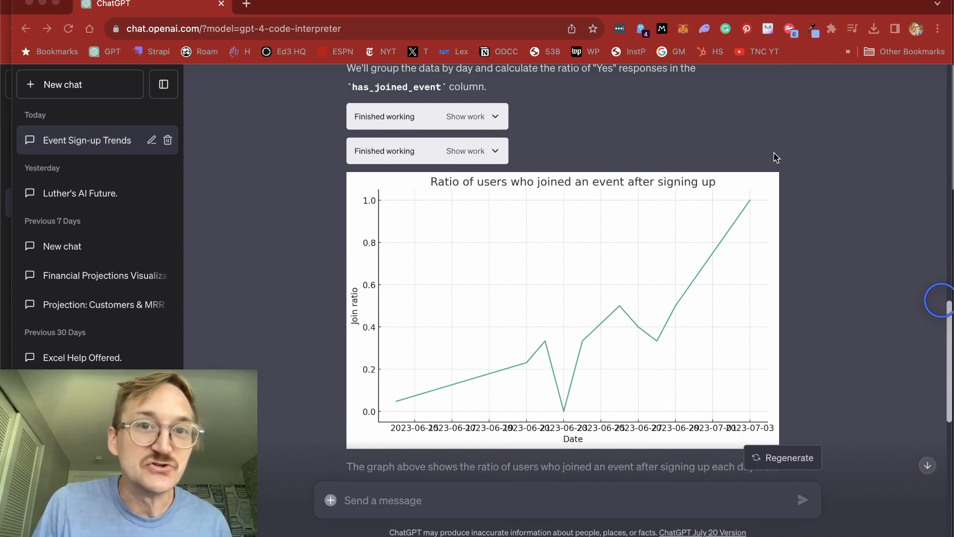
scroll(down, 3)
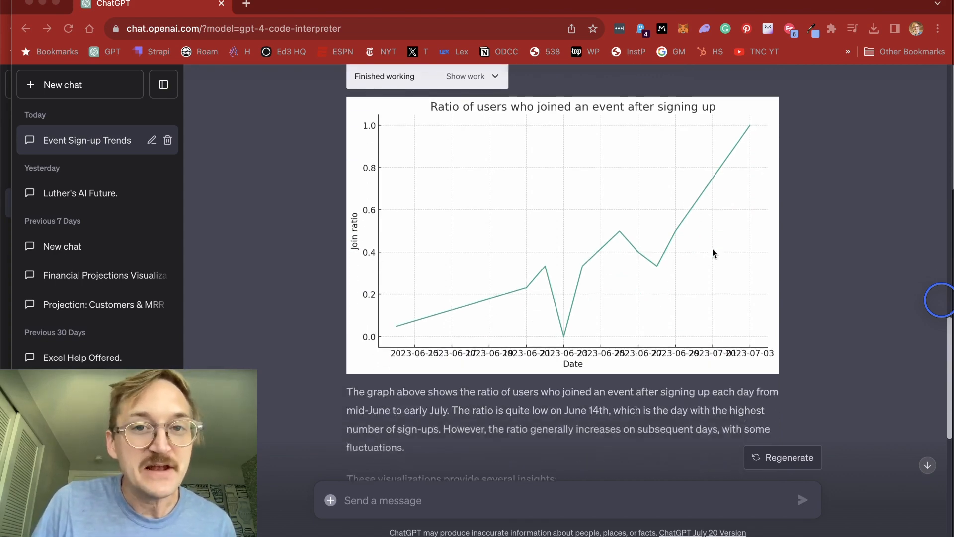
scroll(down, 3)
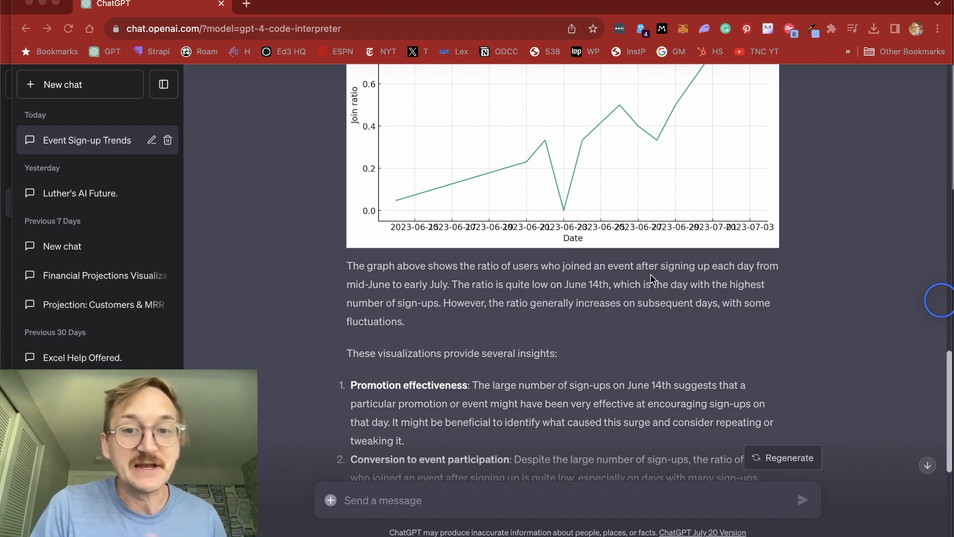
scroll(down, 3)
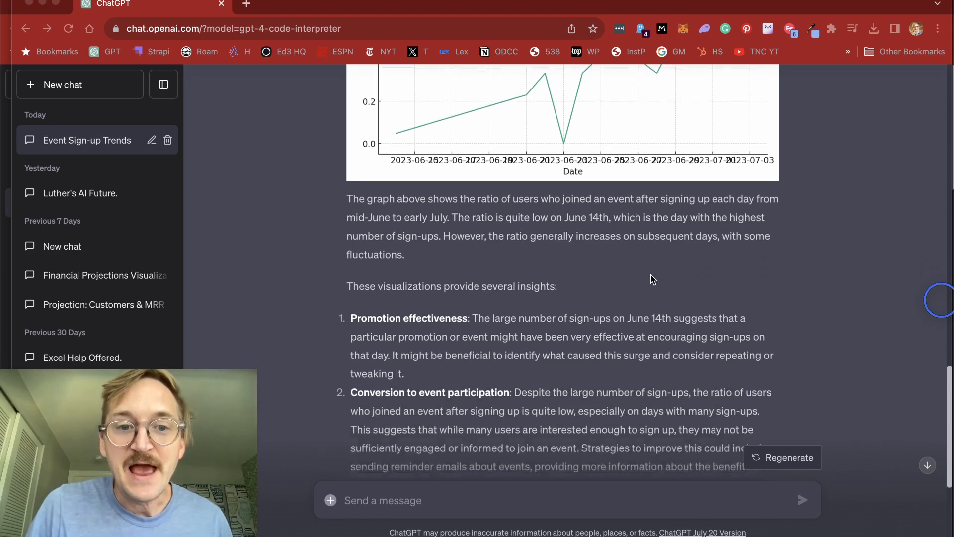
scroll(down, 3)
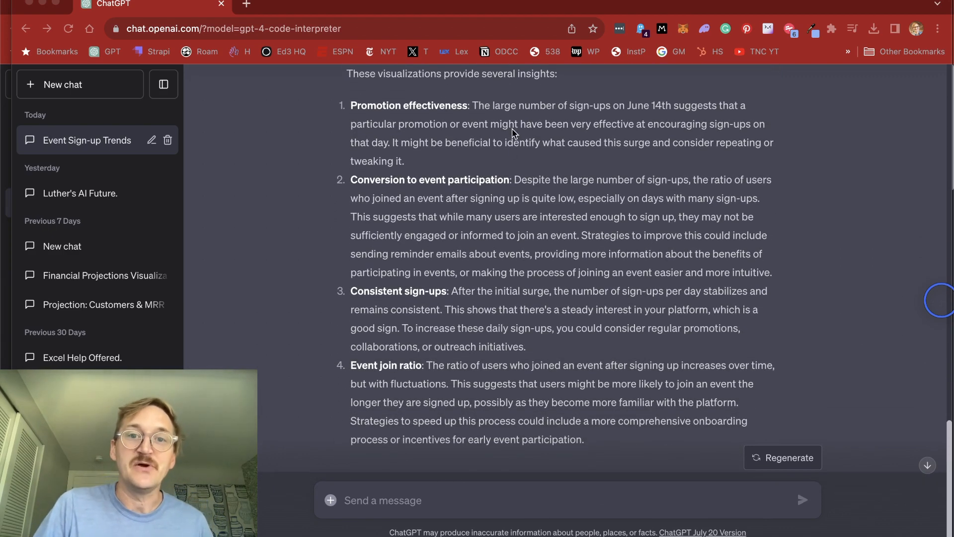
mouse_move(543, 132)
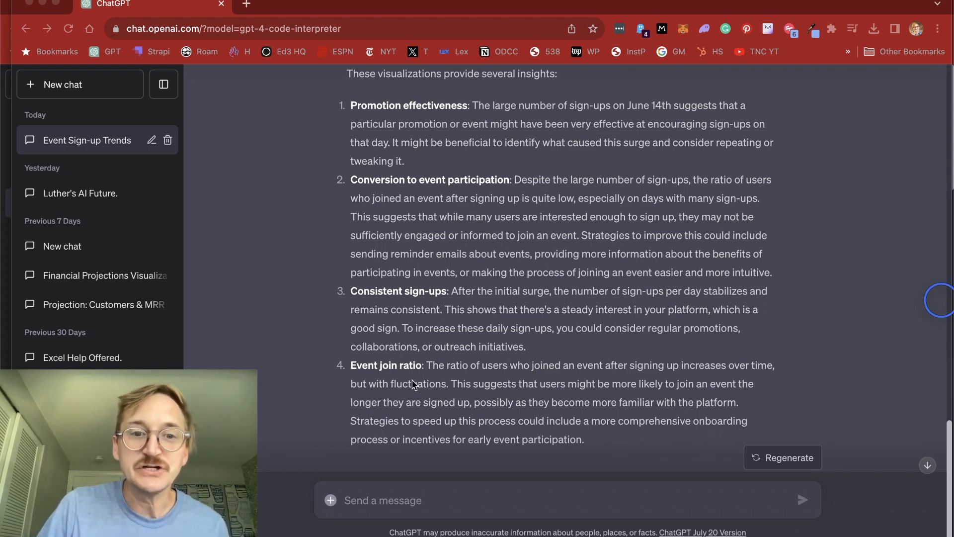
mouse_move(519, 400)
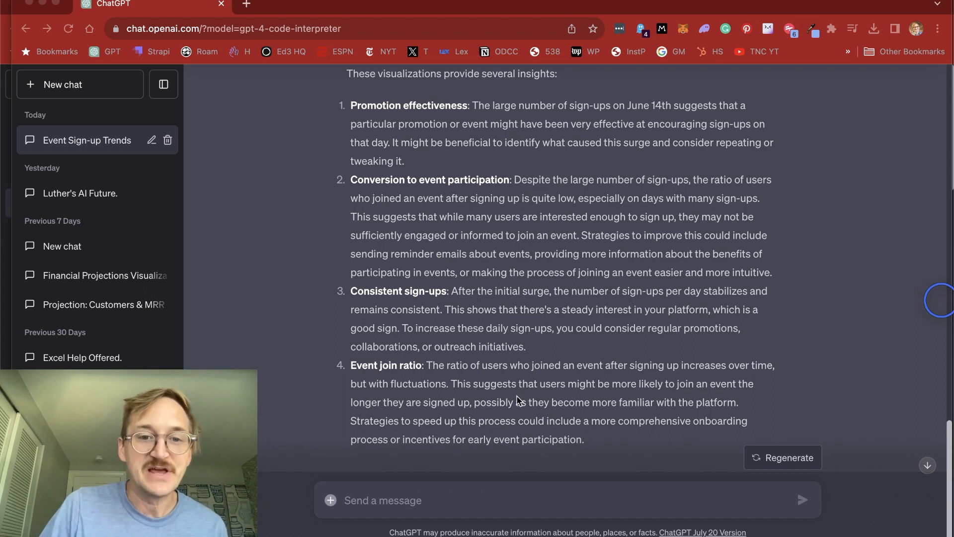
scroll(down, 3)
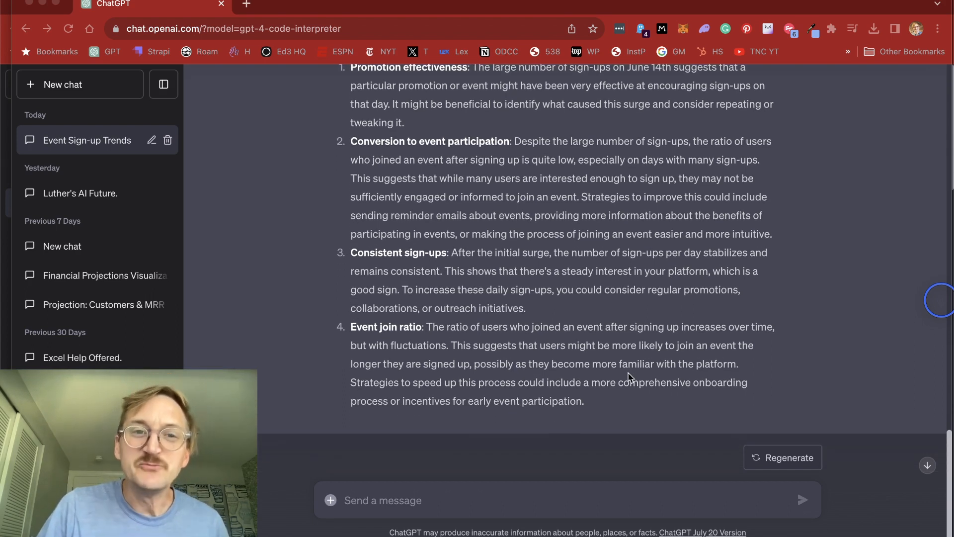
Step: Send the follow-up 'can you create the visualizations in a bar' graph
click(483, 500)
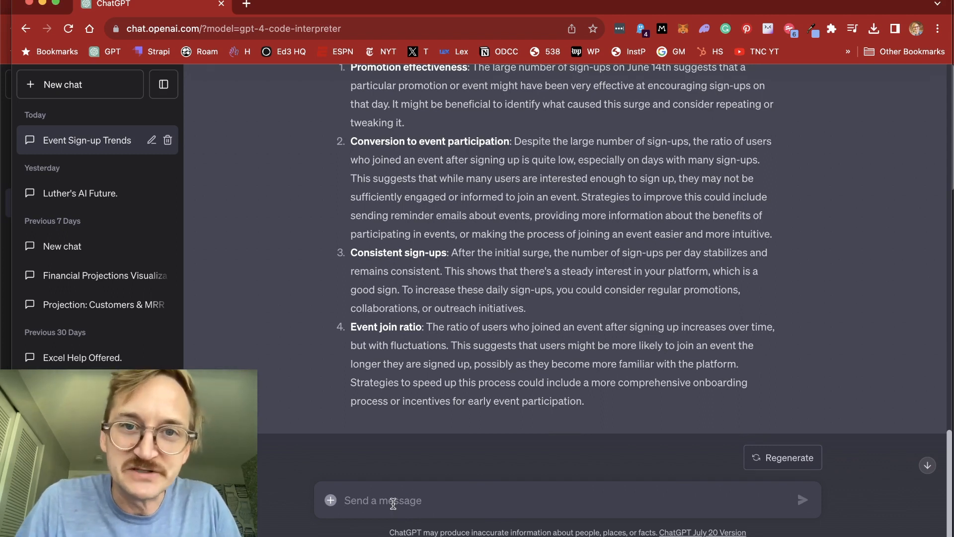
text(can you c)
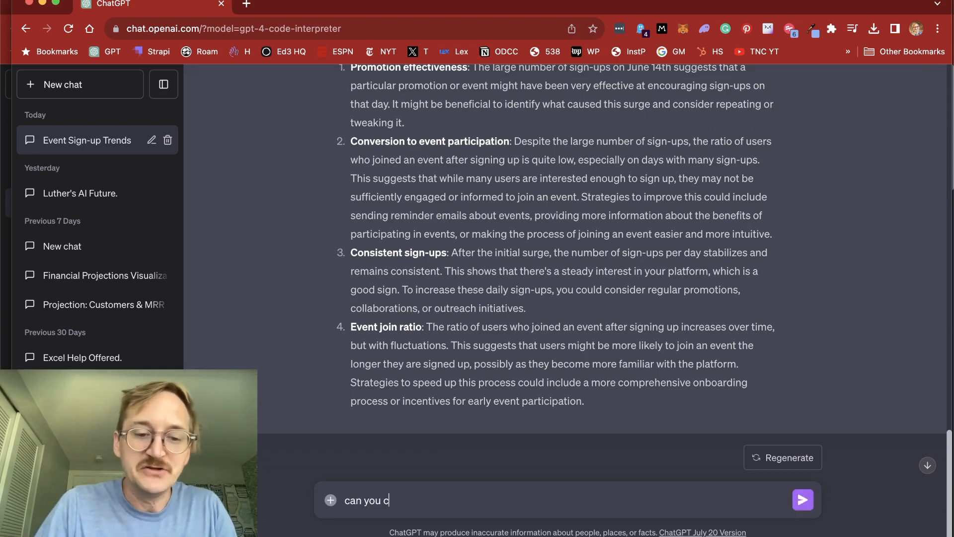
text(reate the visualizatio)
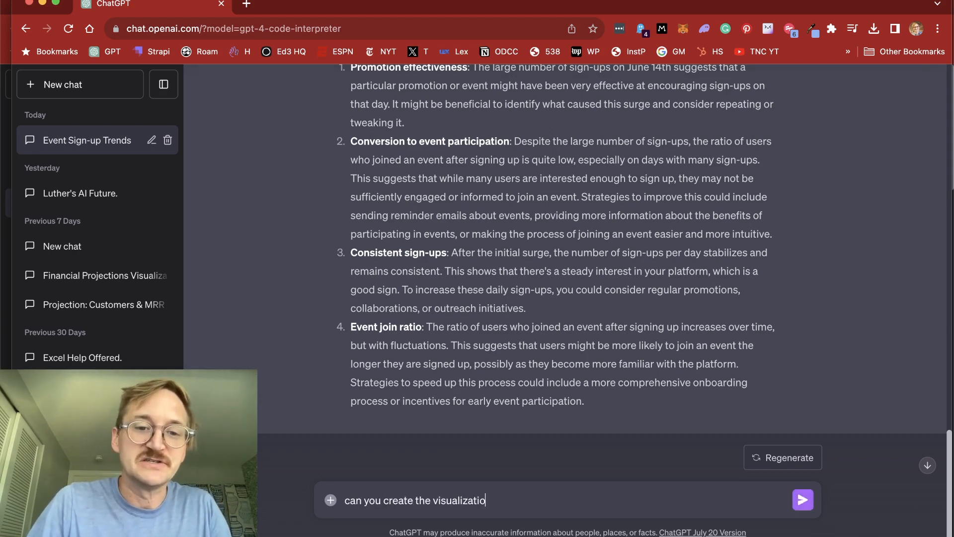
text(ns in a bar)
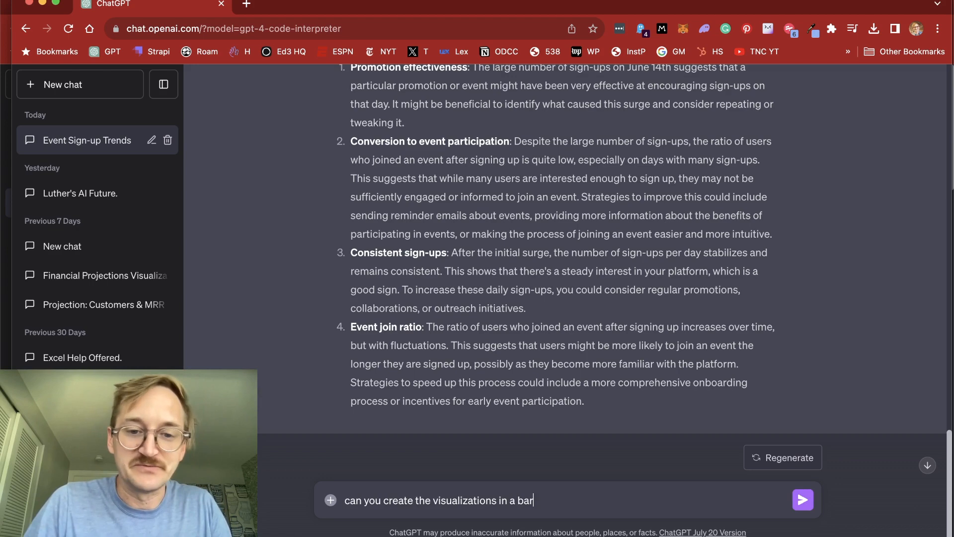
click(802, 500)
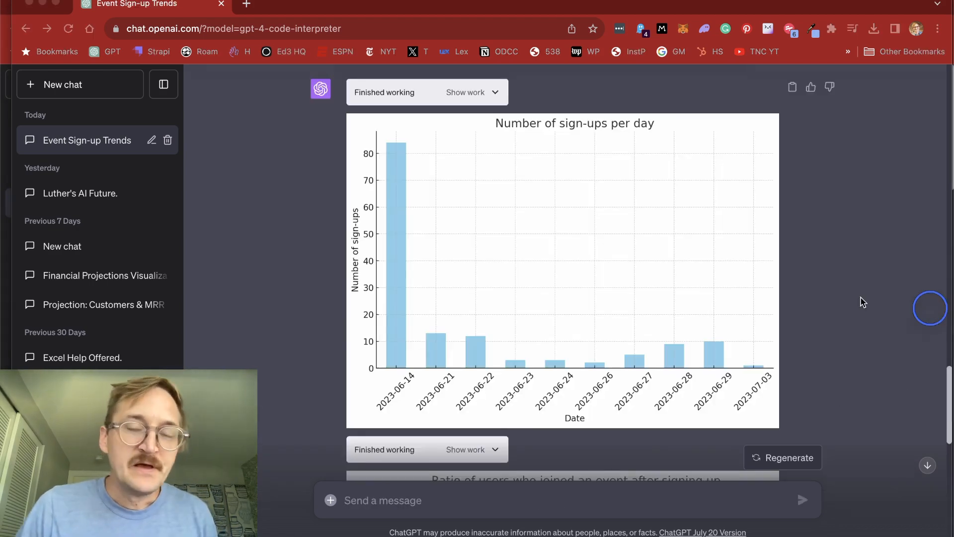
Step: Scroll through the sign-ups and join-ratio bar charts and their written summary
scroll(down, 3)
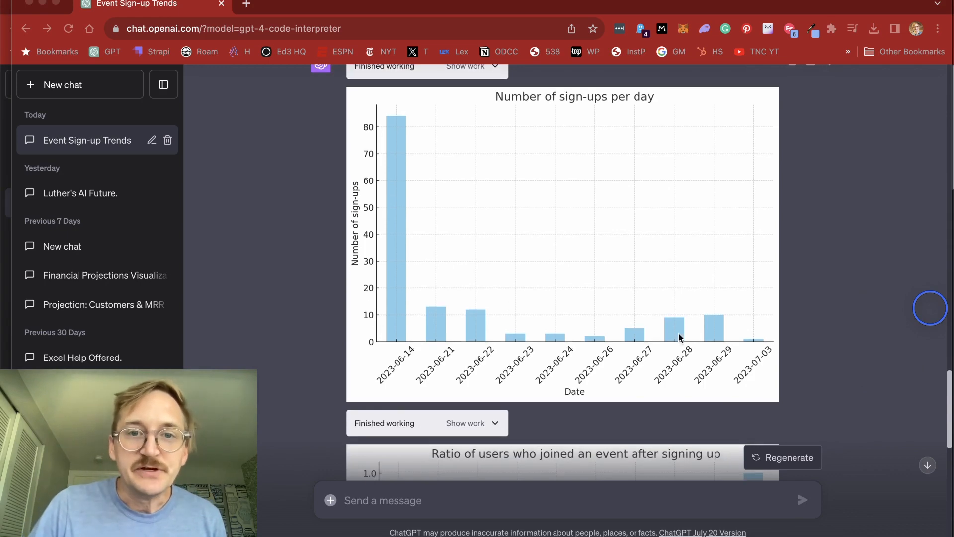
scroll(down, 3)
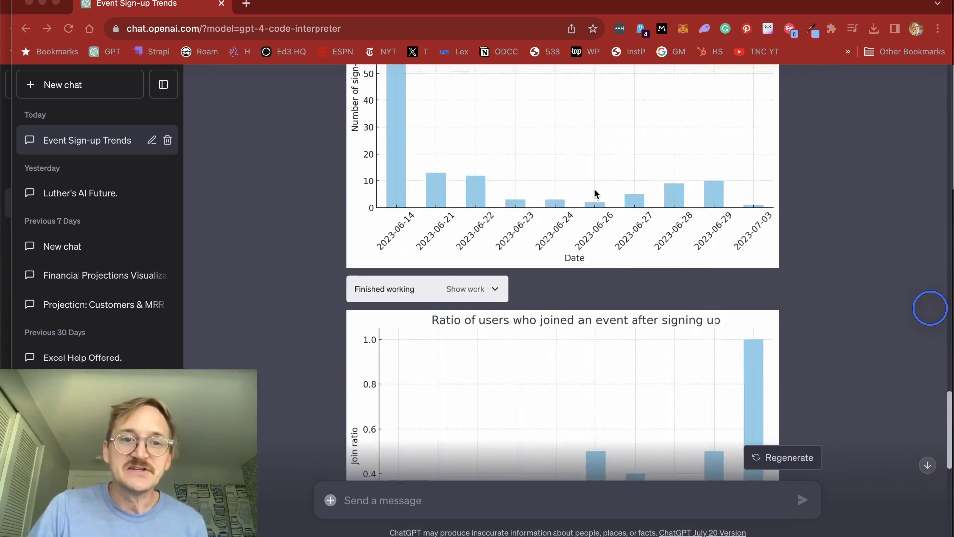
scroll(down, 3)
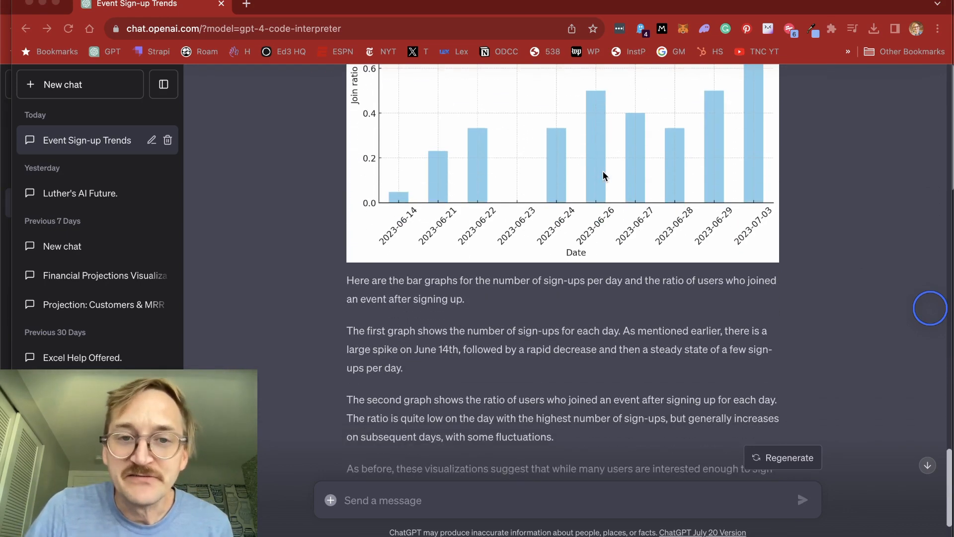
scroll(down, 3)
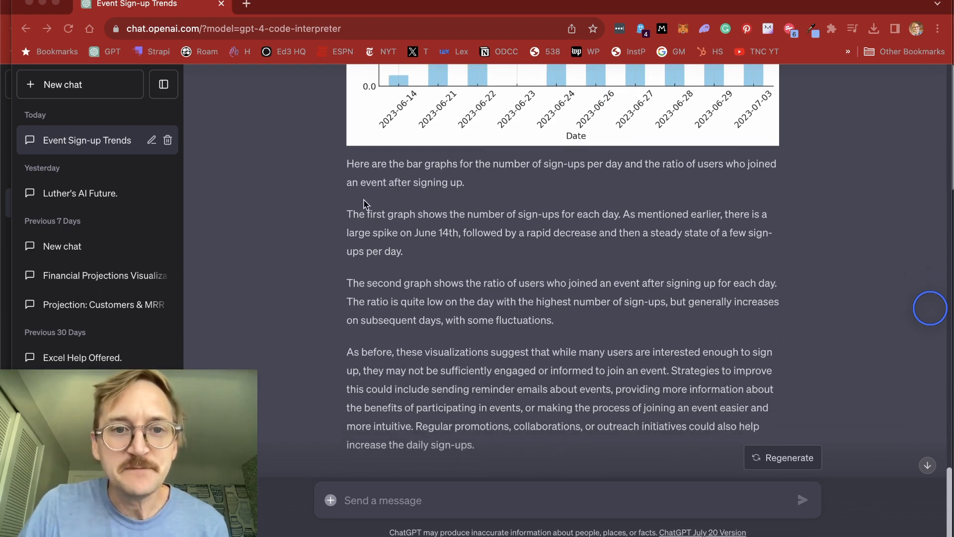
scroll(down, 3)
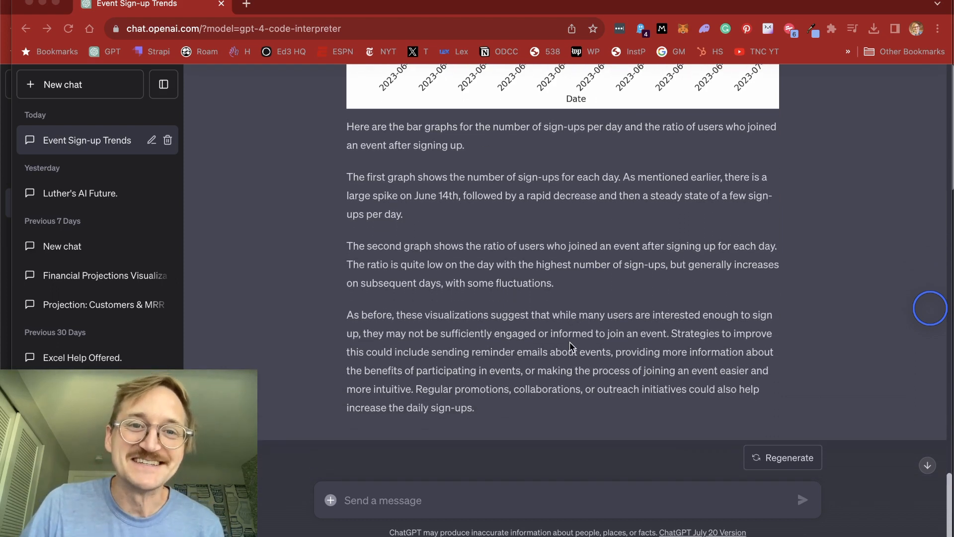